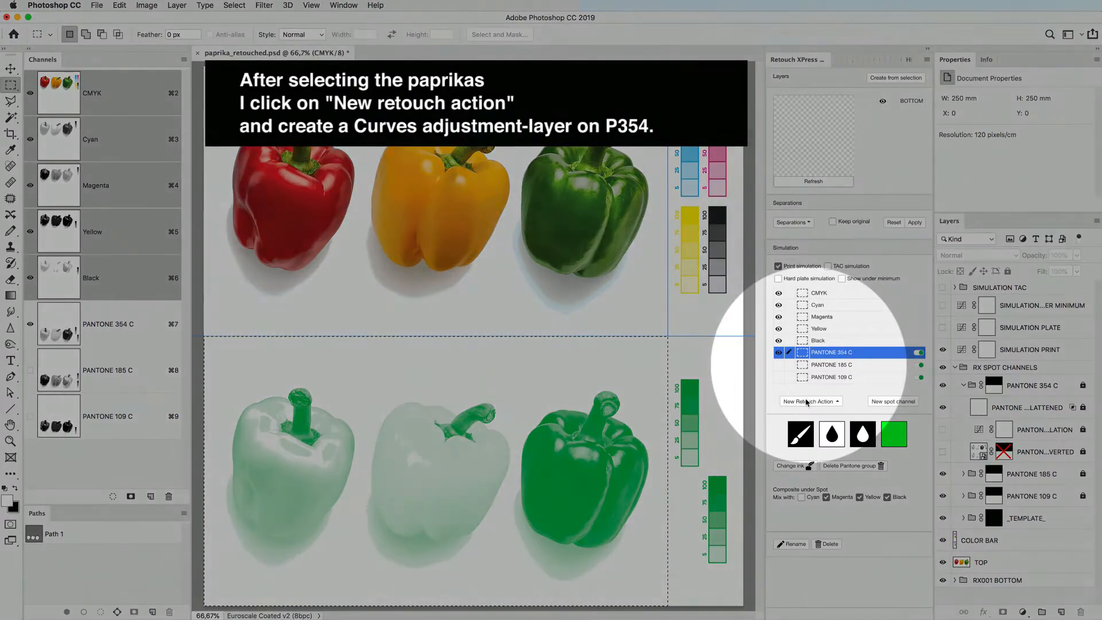
Add a Curves retouch layer on the PANTONE 354 C spot channel.
click(796, 387)
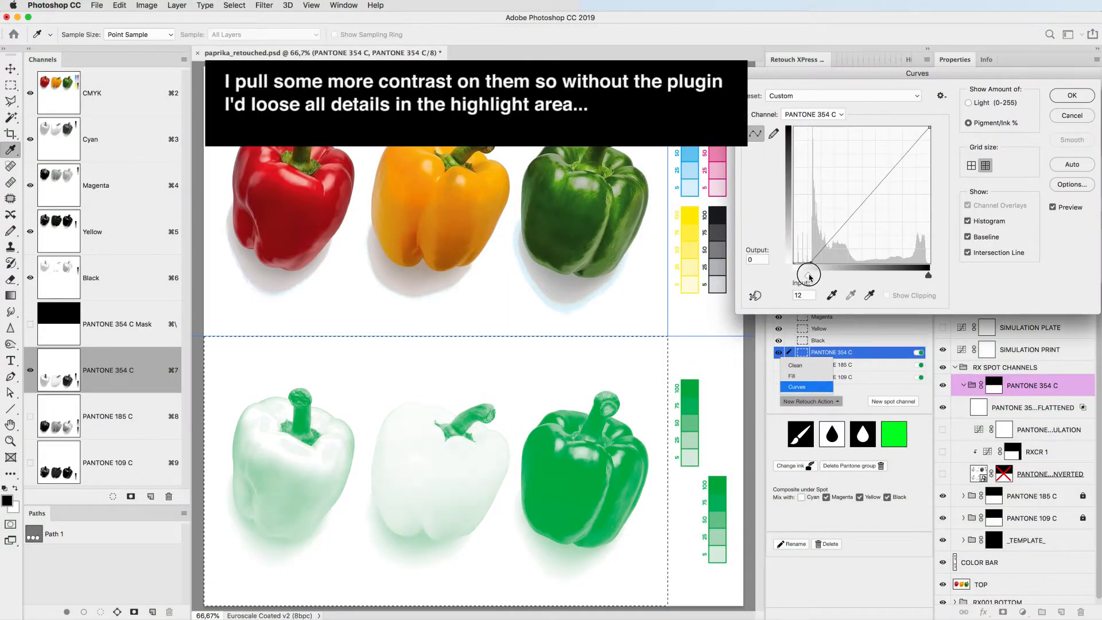
Move the bottom curve point to input 16 to lighten highlights and apply the curve.
drag(808, 274, 814, 273)
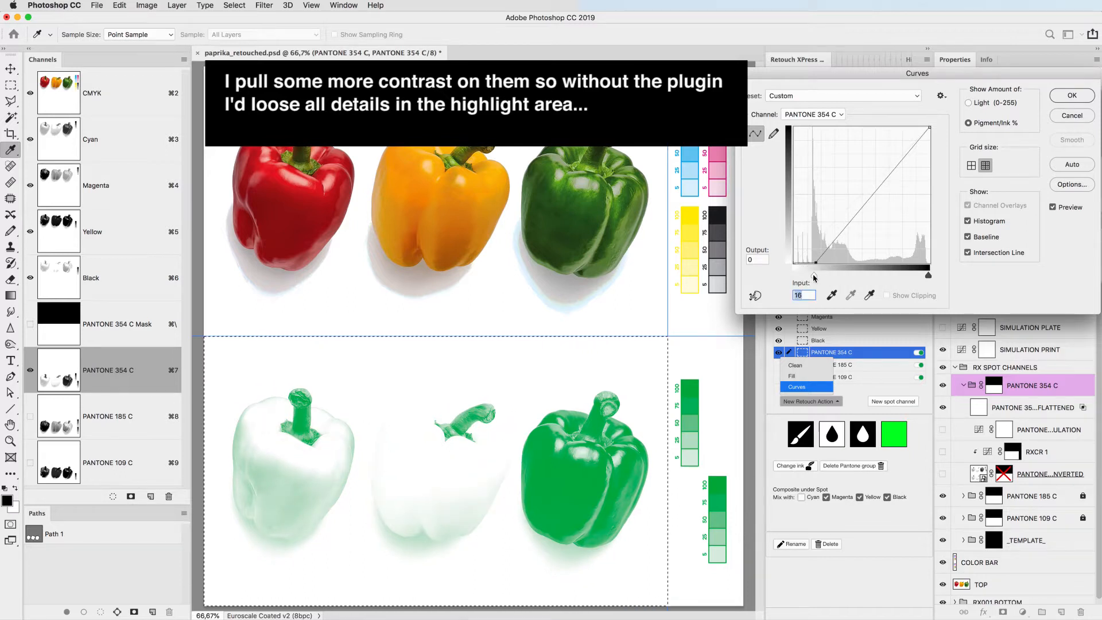
click(1070, 95)
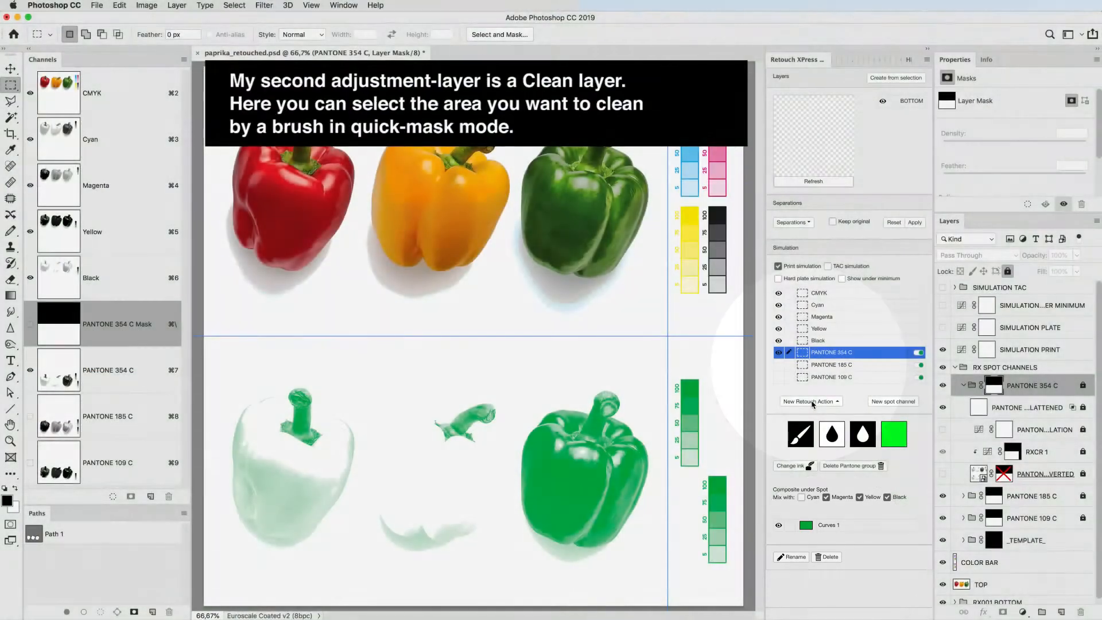
Clean the shadow area beneath the lower peppers from the PANTONE 354 C plate in quick-mask mode.
click(808, 401)
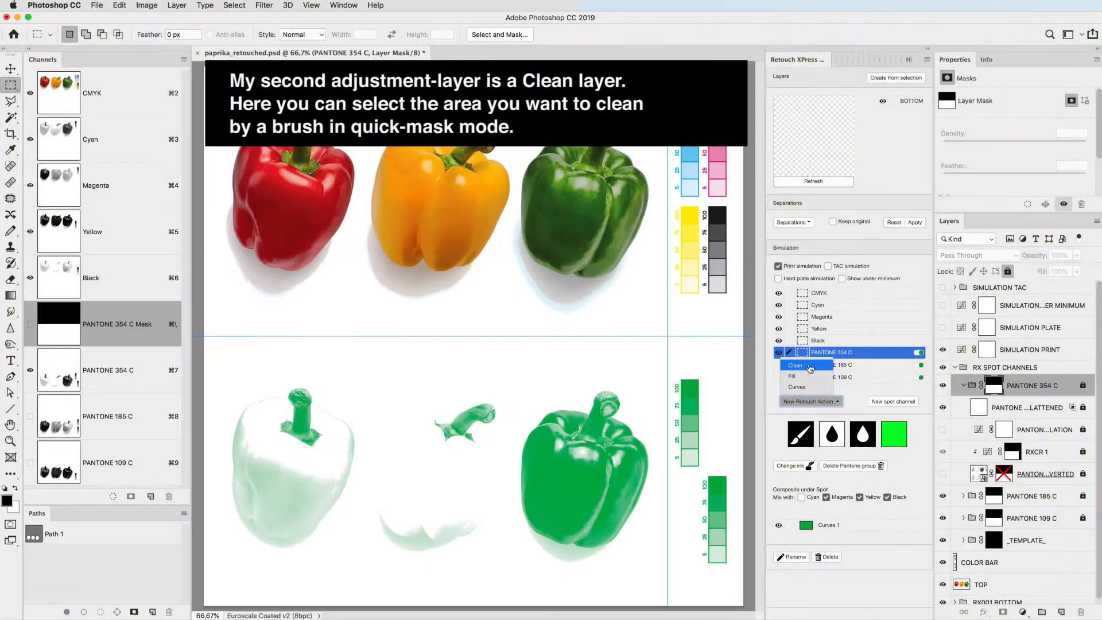
click(795, 365)
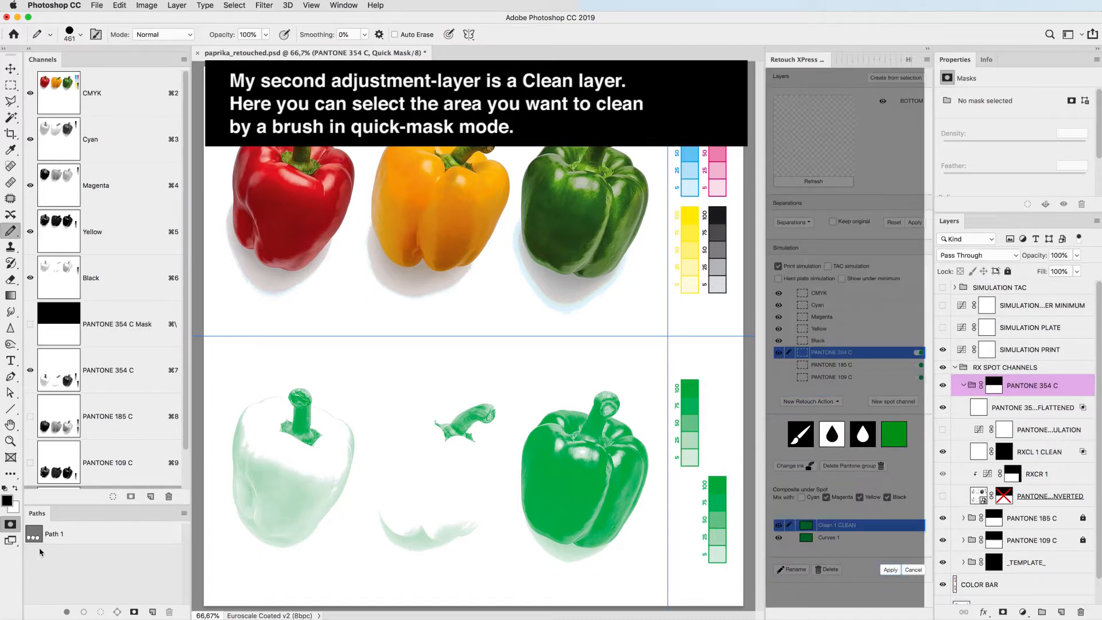
click(234, 6)
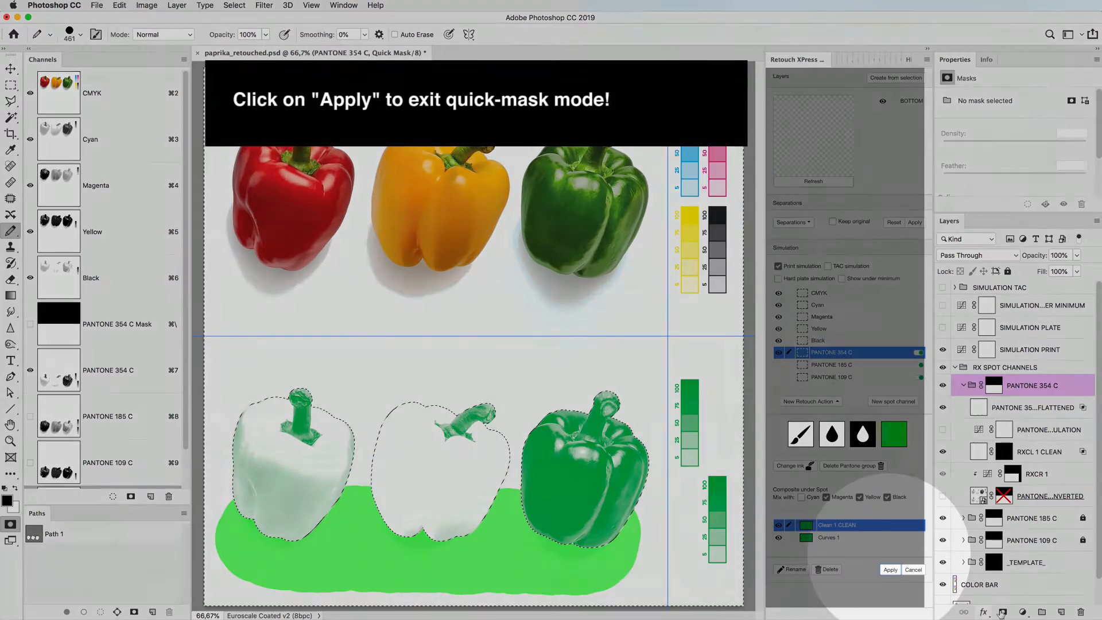
click(888, 569)
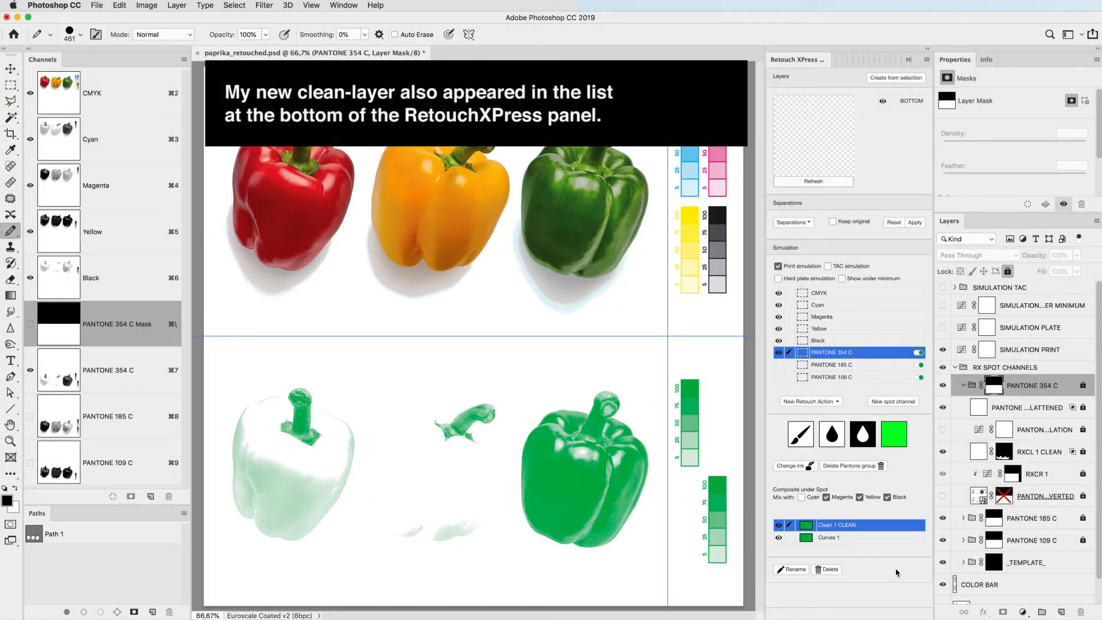
Start a second Clean retouch layer for the middle pepper on PANTONE 354 C.
click(808, 400)
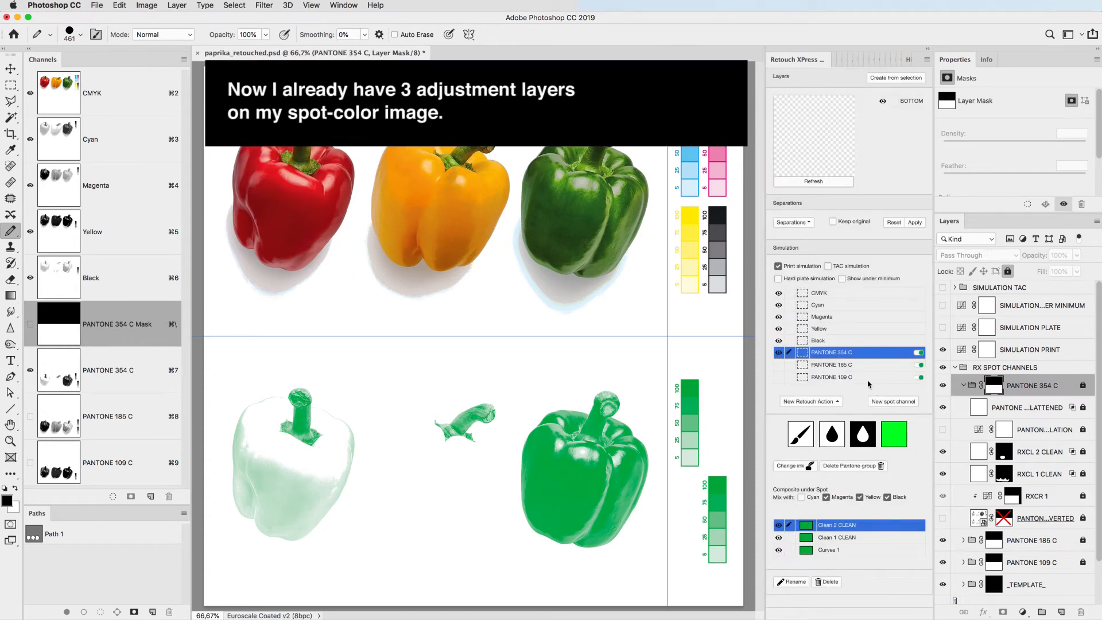
mouse_move(811, 407)
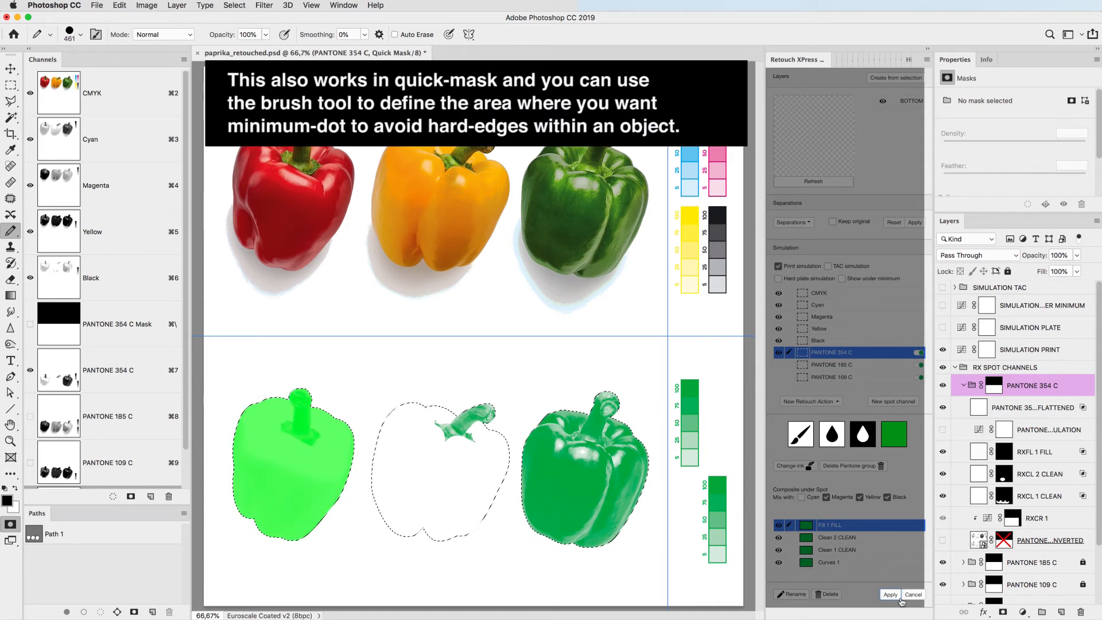
Apply the minimum-dot Fill over the painted left pepper area on PANTONE 354 C.
click(890, 593)
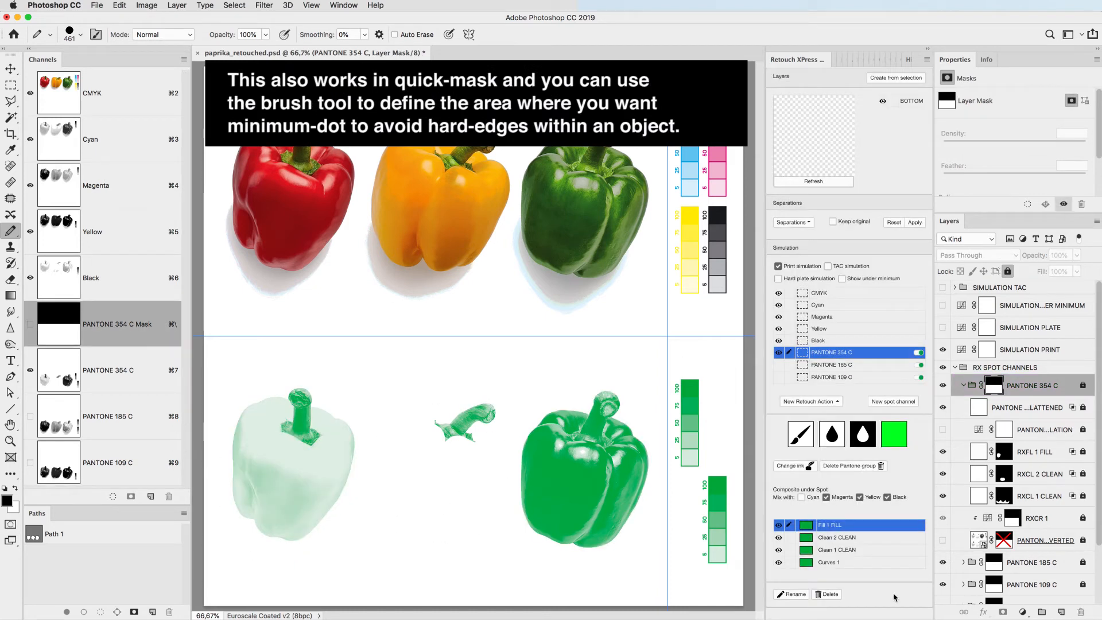